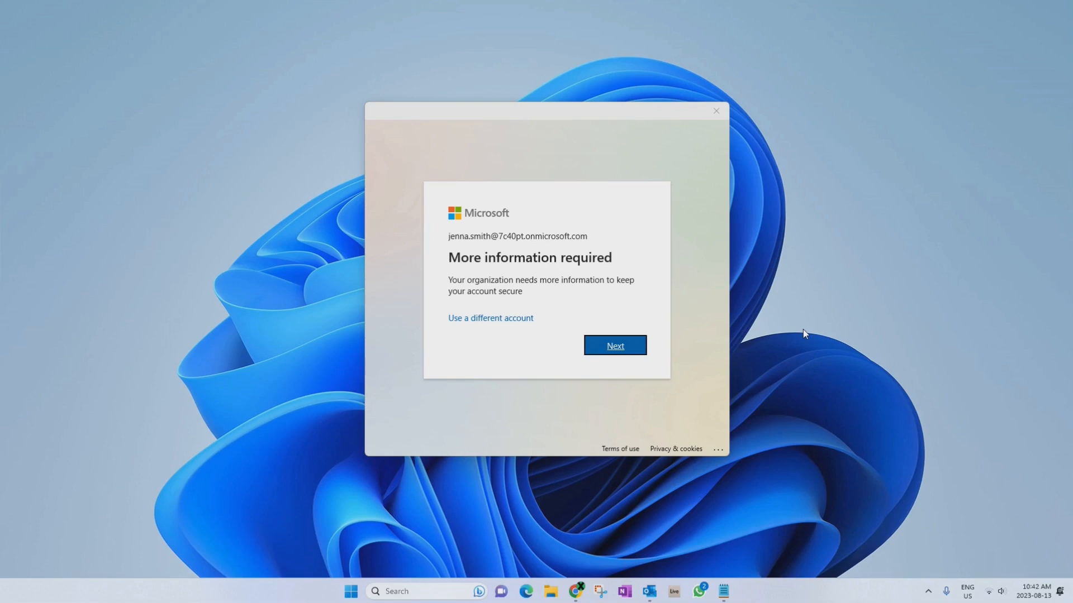
mouse_move(482, 270)
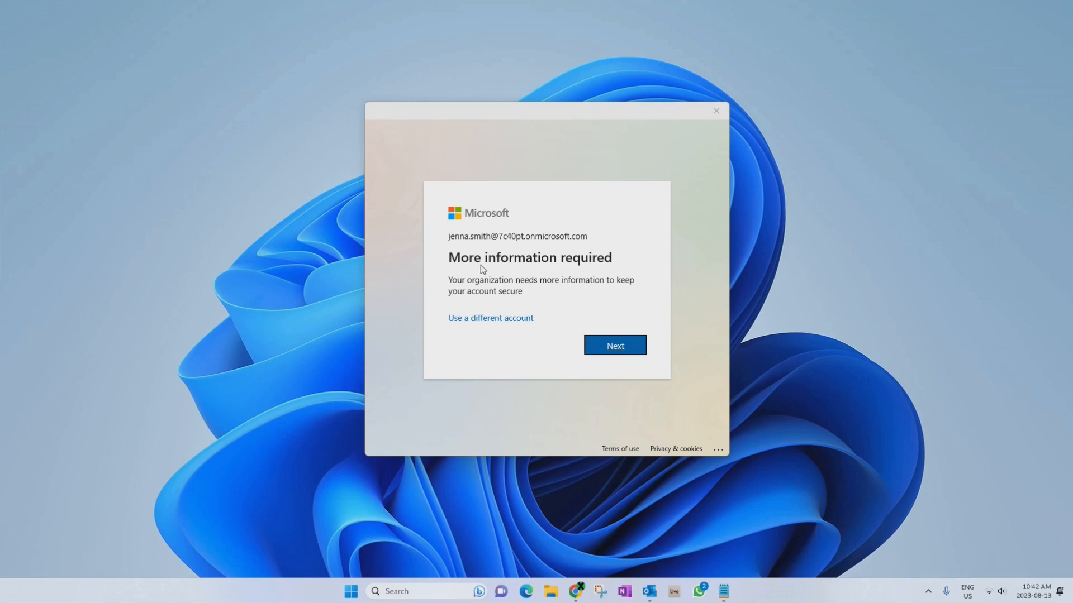
mouse_move(521, 277)
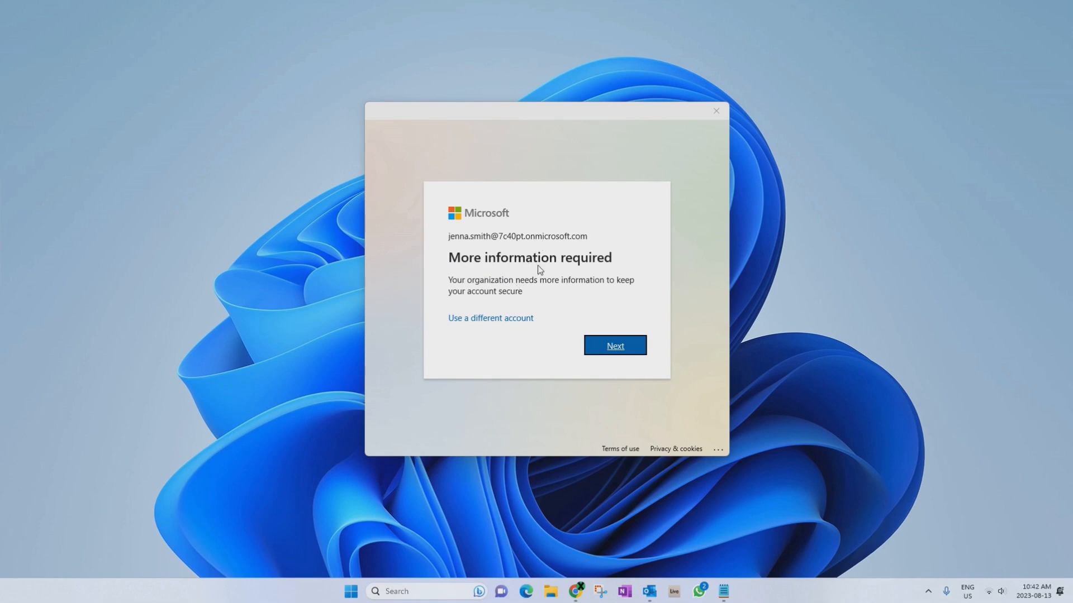
mouse_move(503, 281)
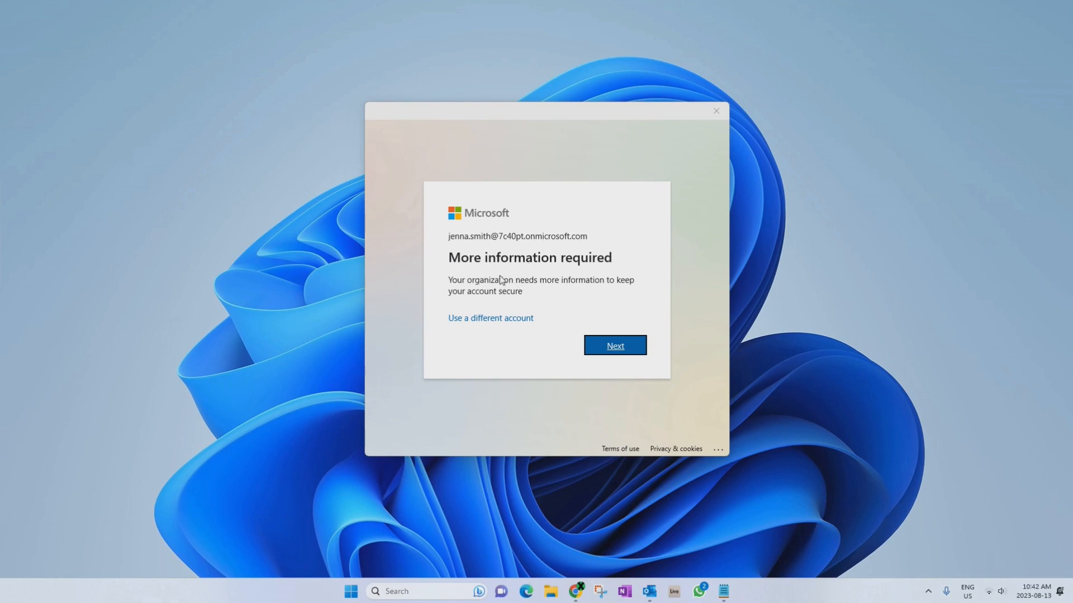
mouse_move(506, 269)
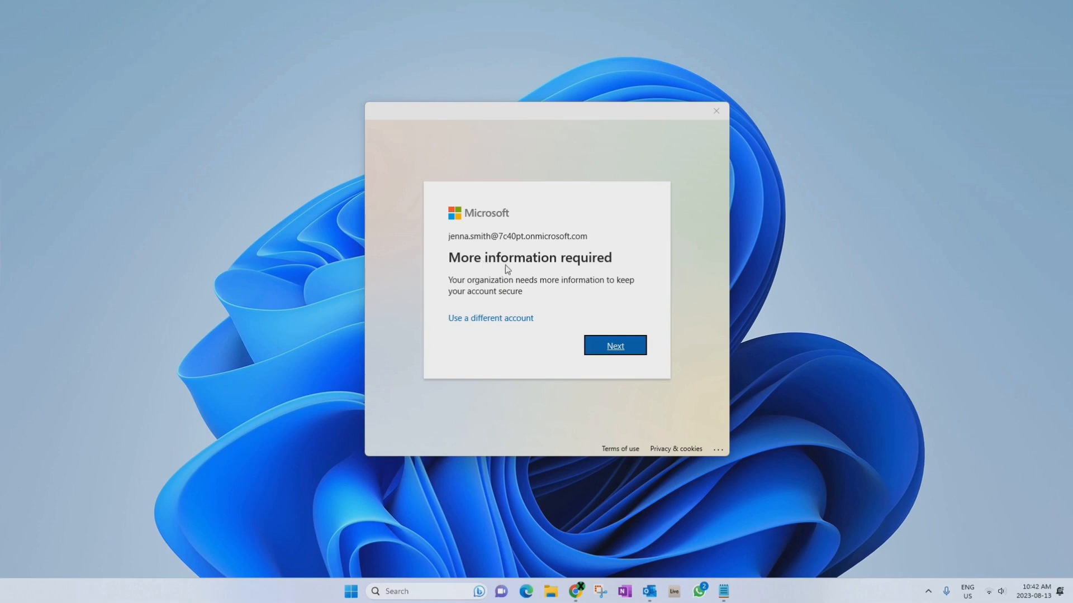
mouse_move(478, 289)
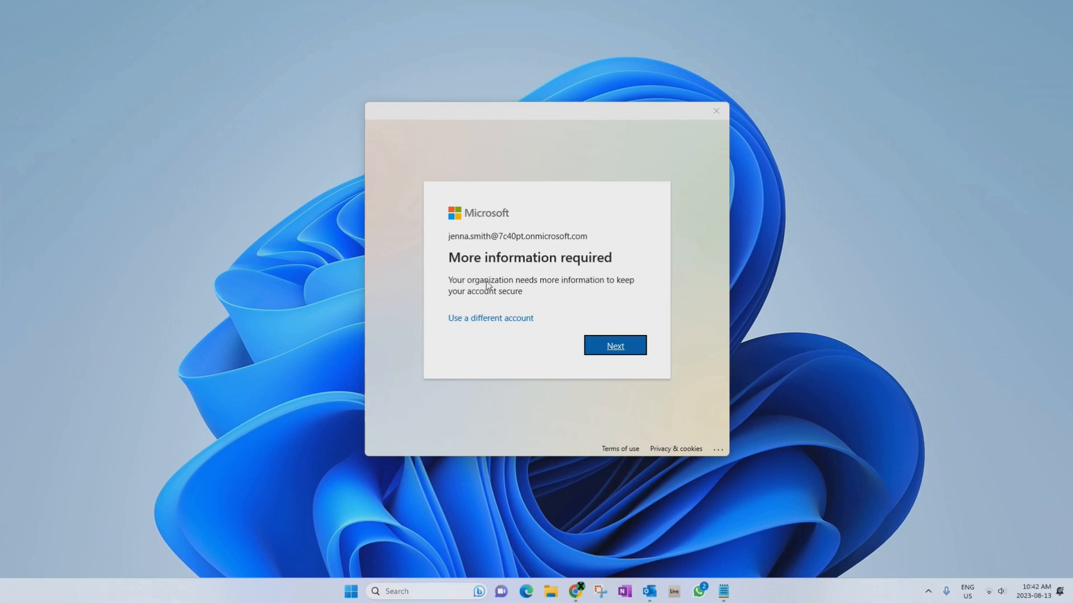
mouse_move(569, 296)
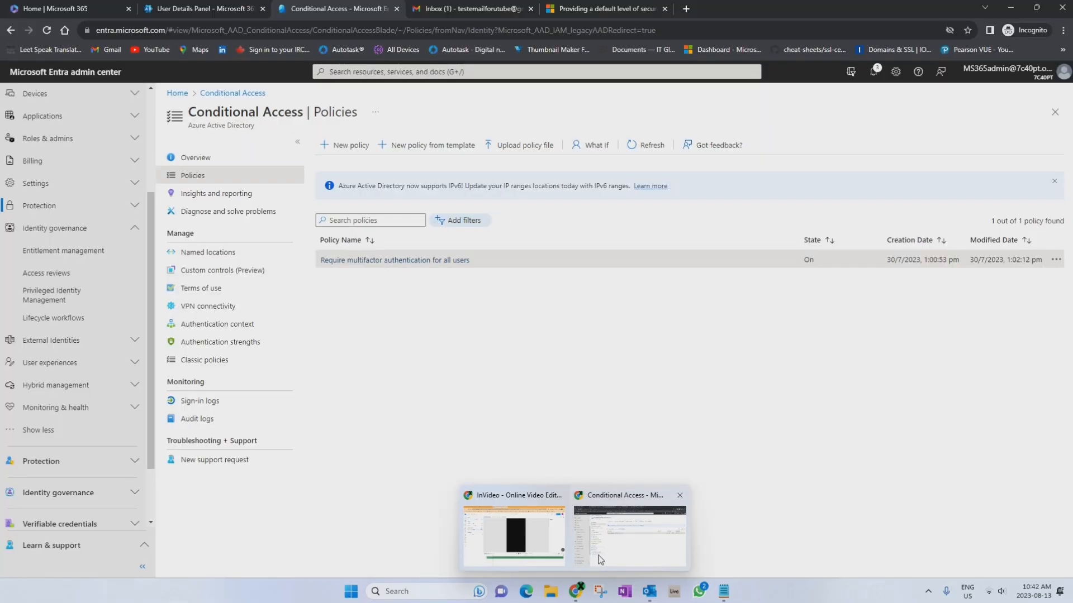
- Switch from Microsoft 365 Active users to the Entra Conditional Access policies page
click(207, 10)
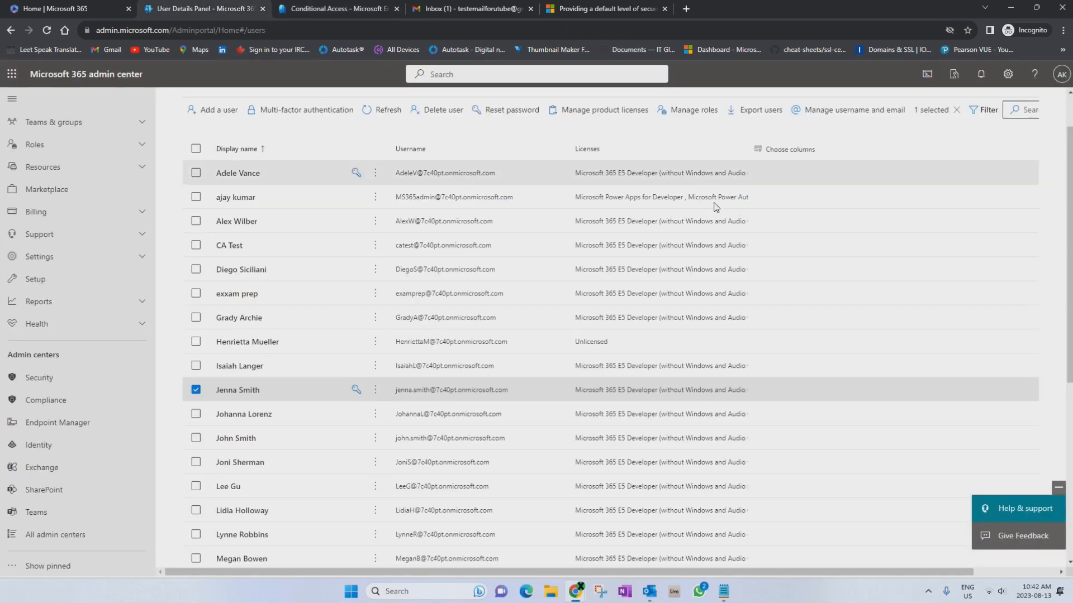
click(1061, 73)
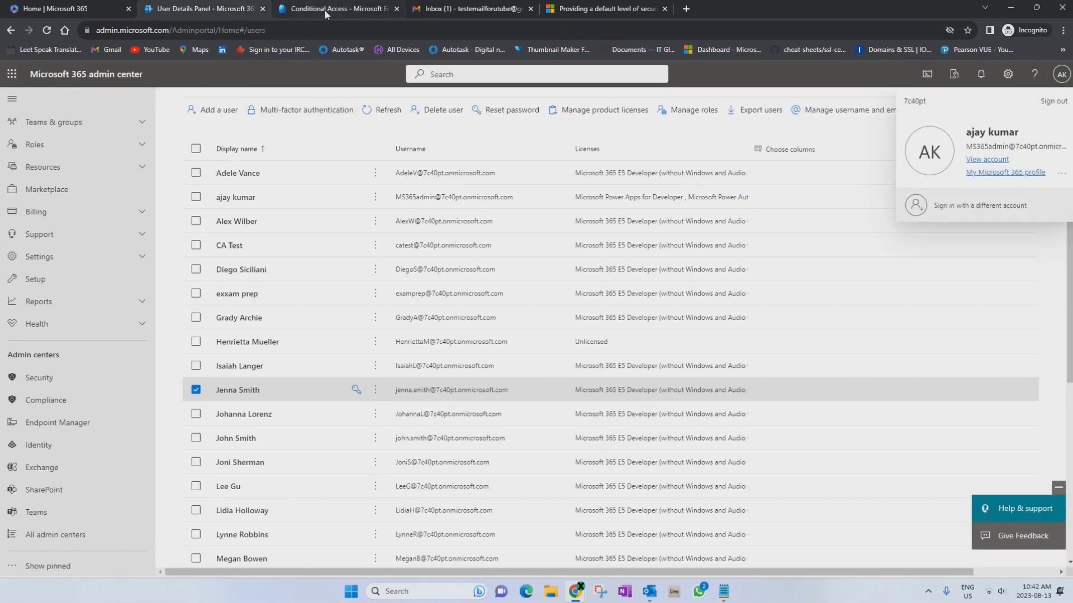
click(336, 9)
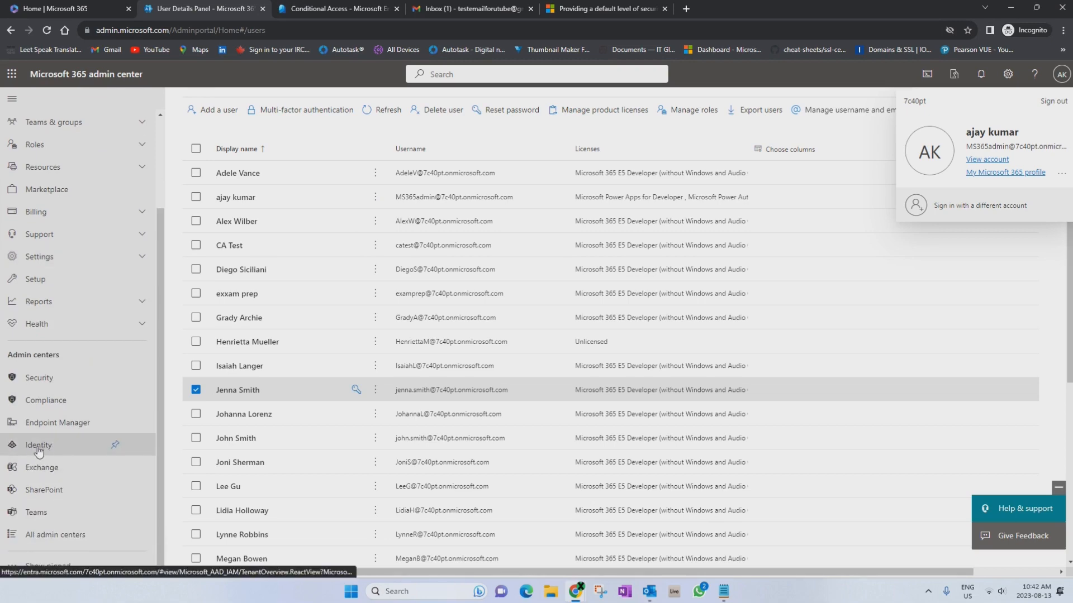
click(333, 9)
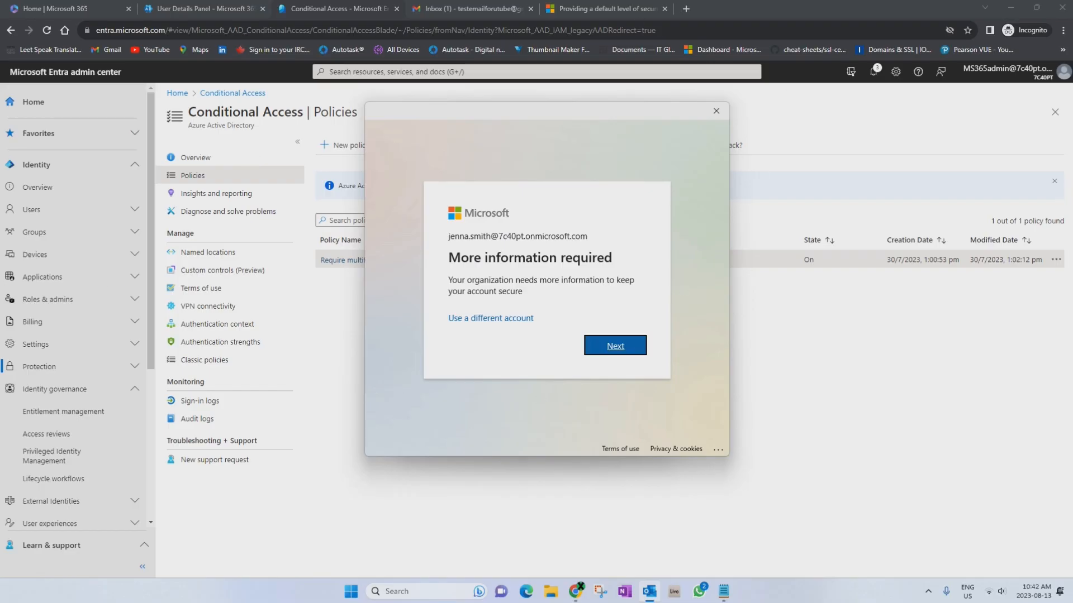
- Open the tenant Properties and its Manage security defaults panel
click(716, 111)
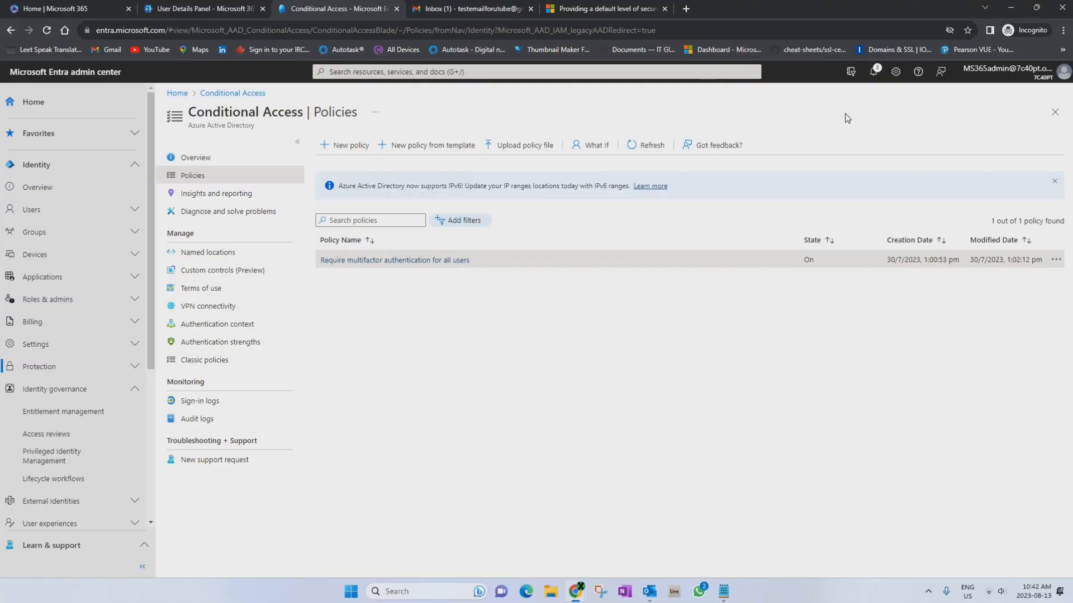
click(37, 187)
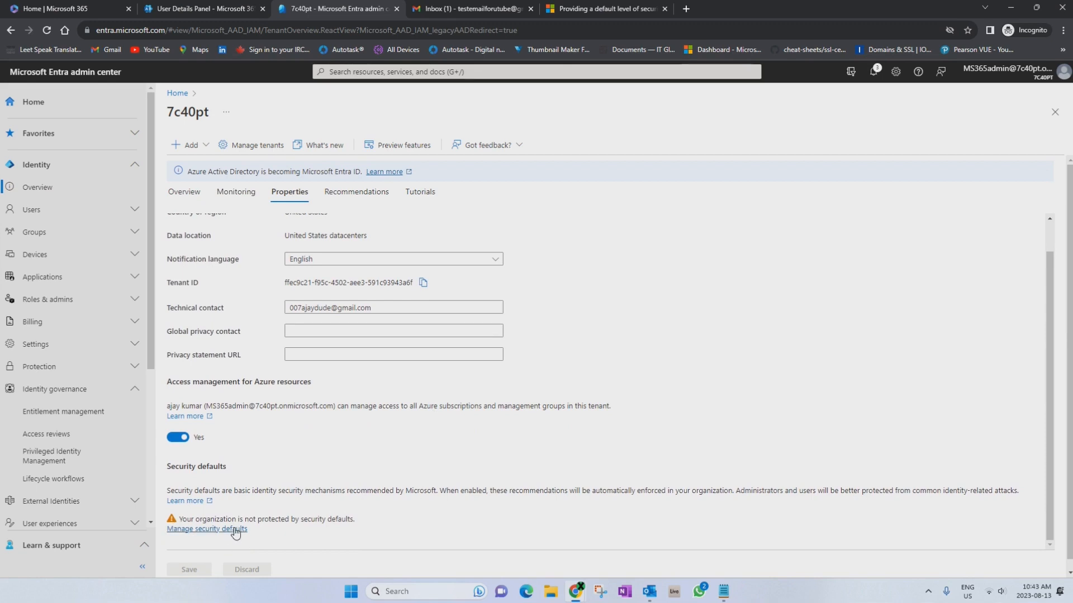
click(206, 529)
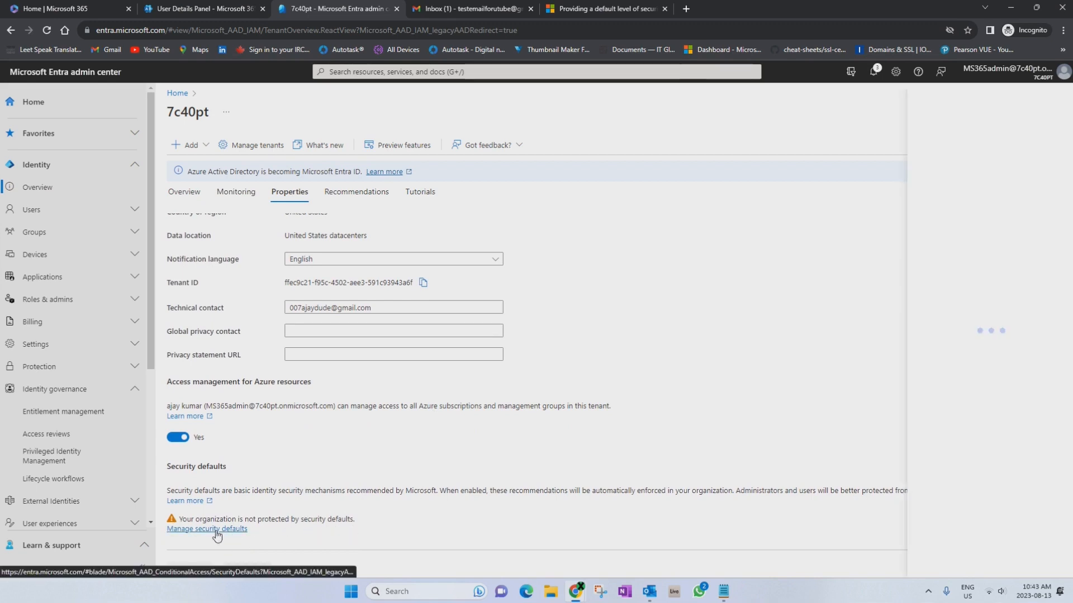
click(207, 529)
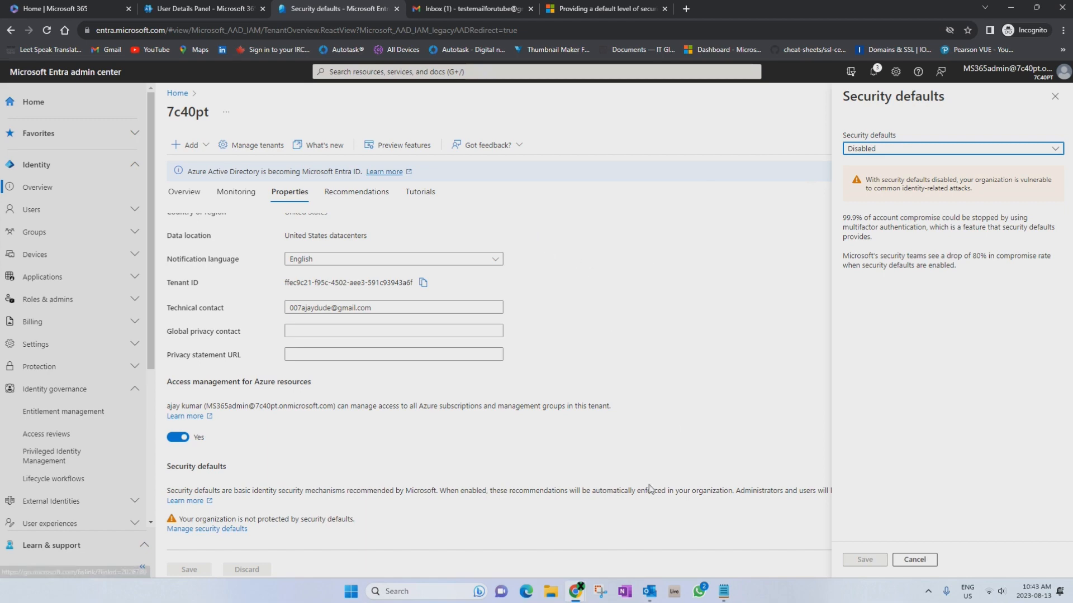
mouse_move(640, 544)
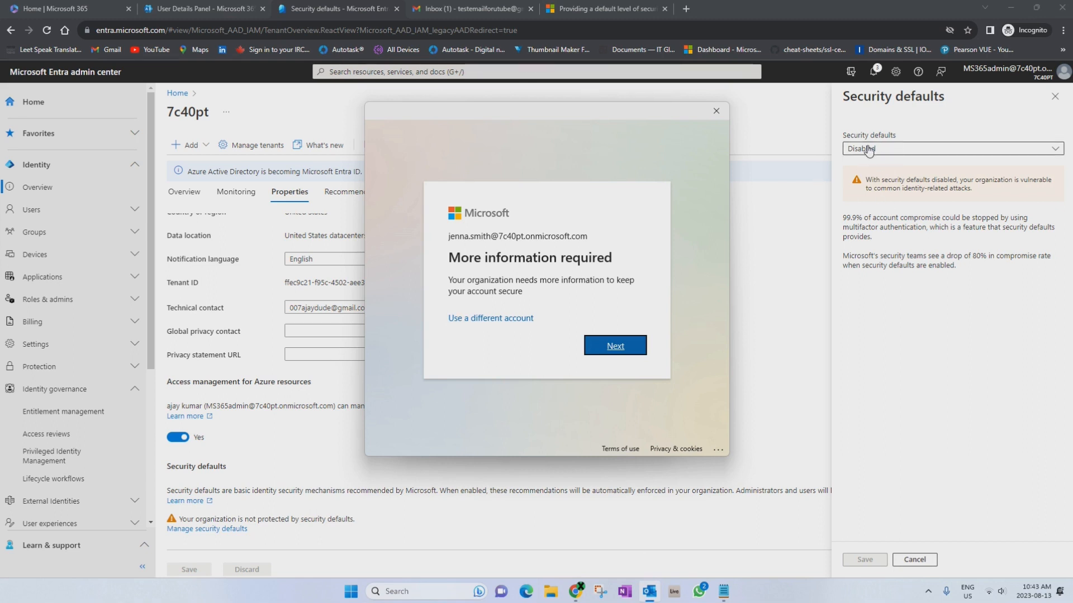
mouse_move(886, 153)
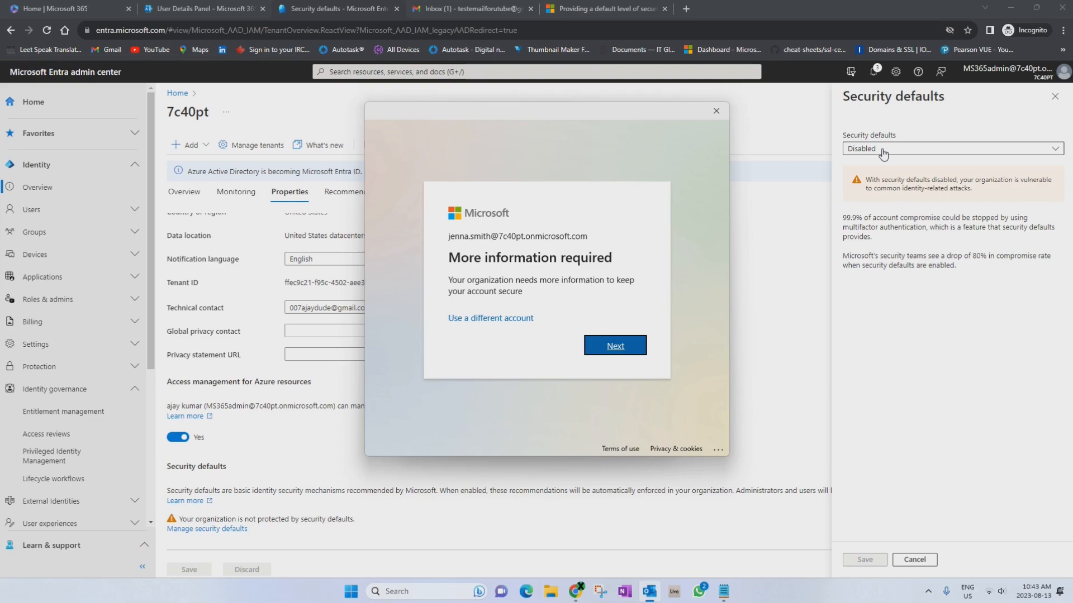
mouse_move(942, 161)
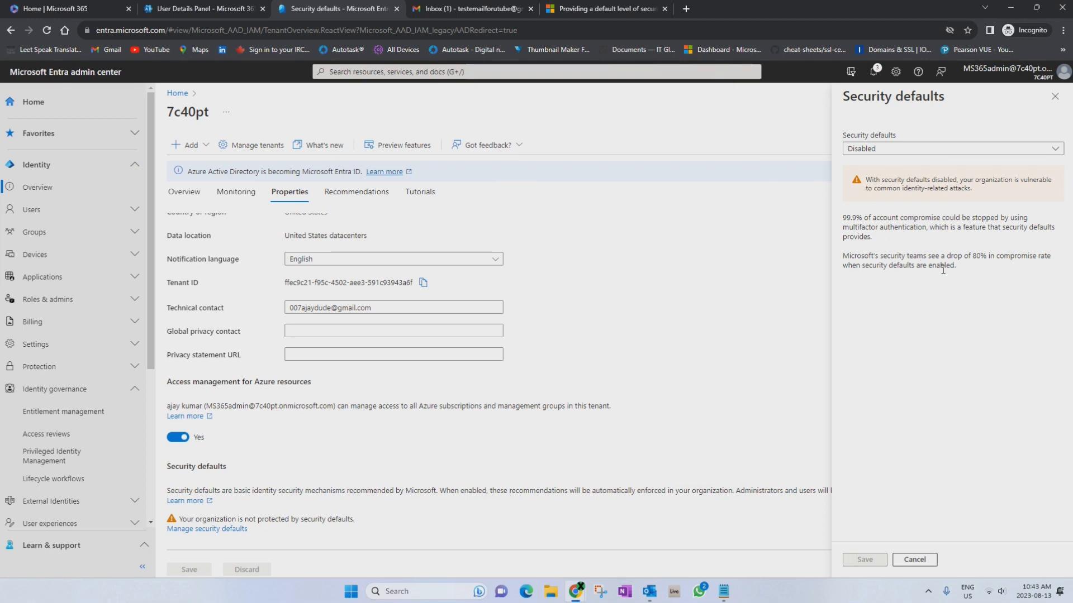
mouse_move(885, 229)
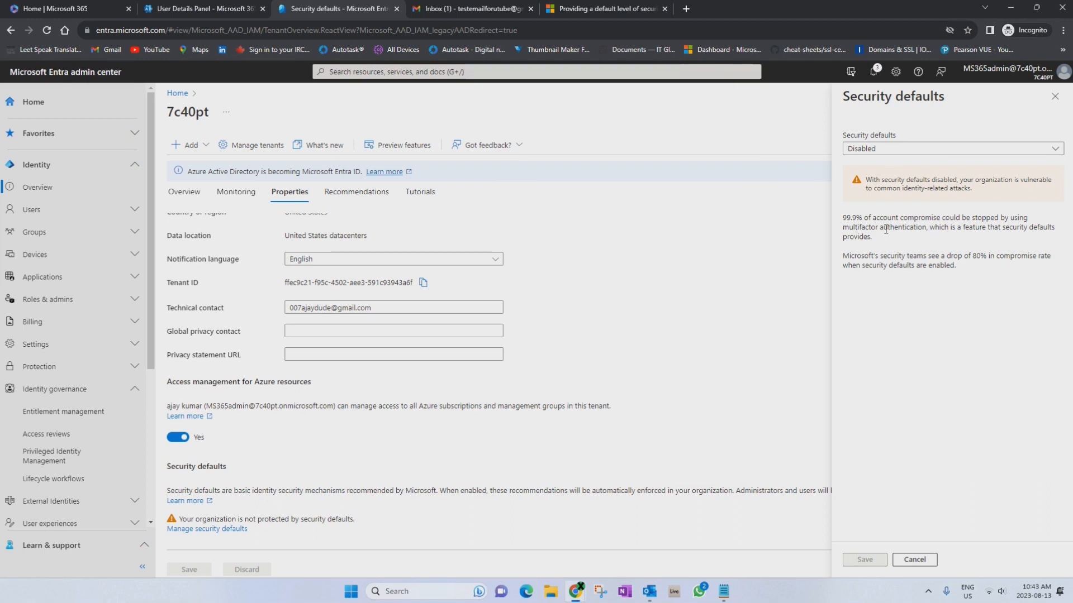
double_click(886, 227)
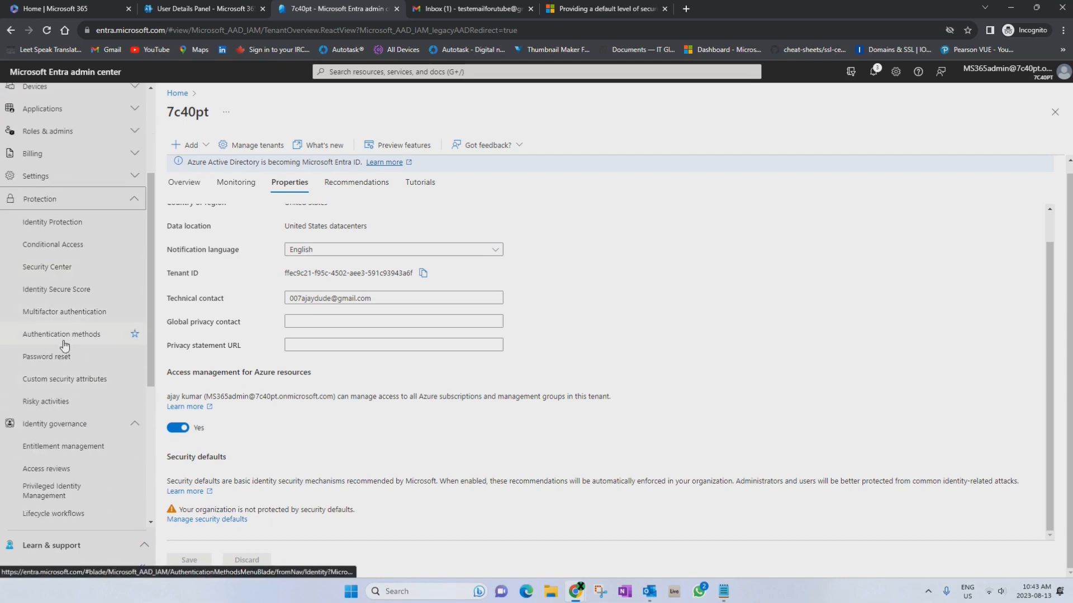
- Open the Conditional Access policies list and dismiss the sign-in prompt
click(52, 244)
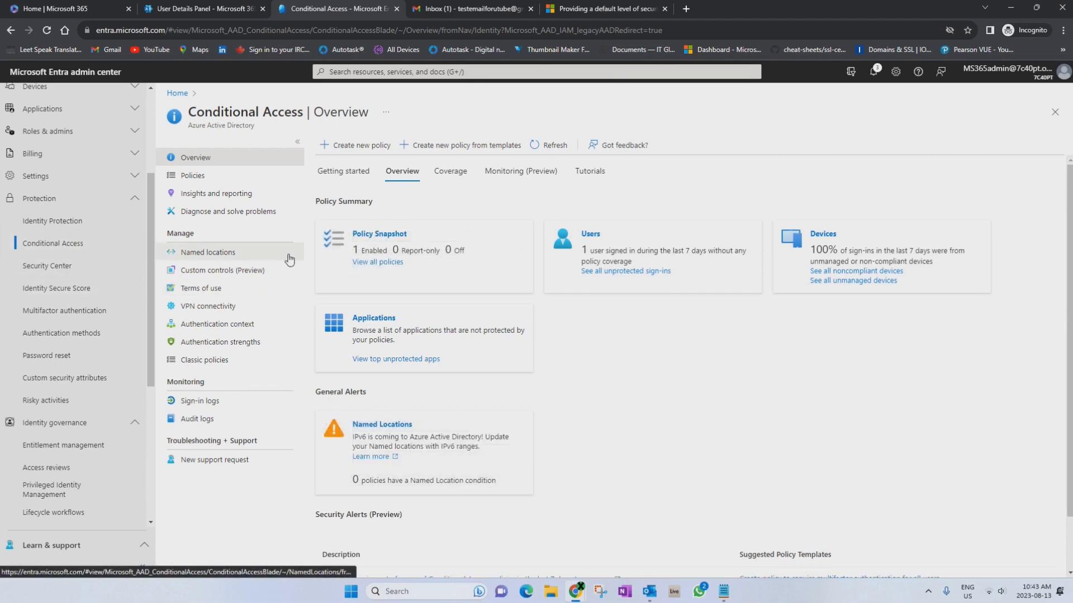
click(192, 175)
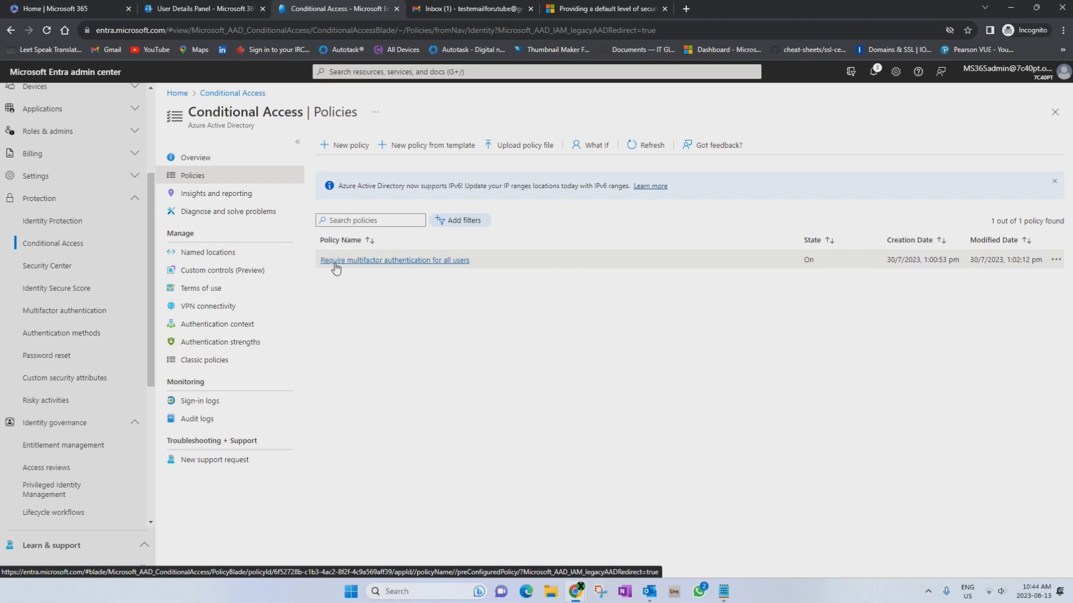
mouse_move(407, 270)
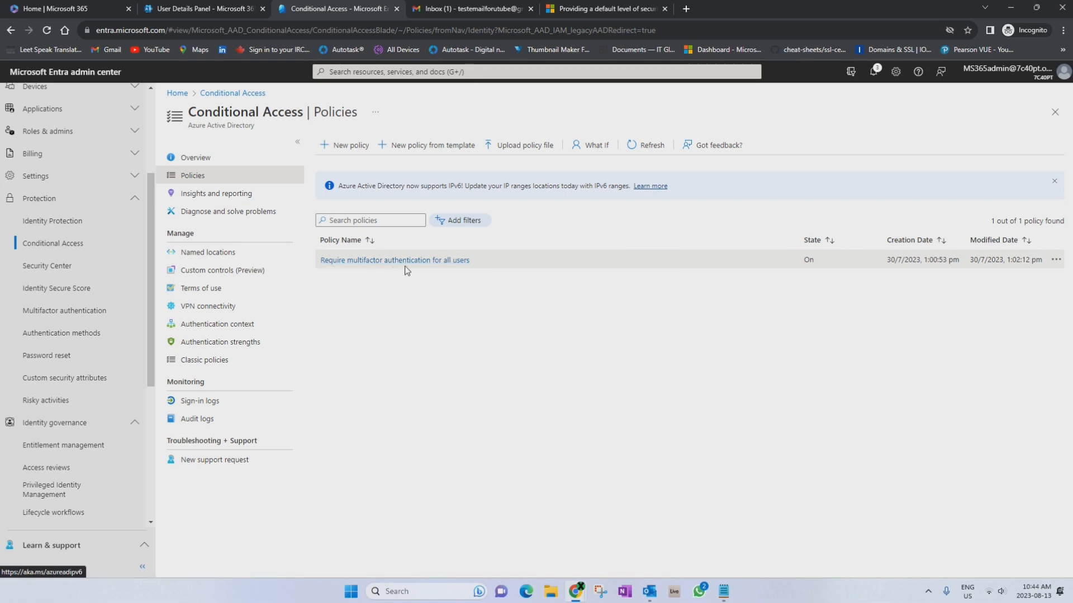
mouse_move(463, 265)
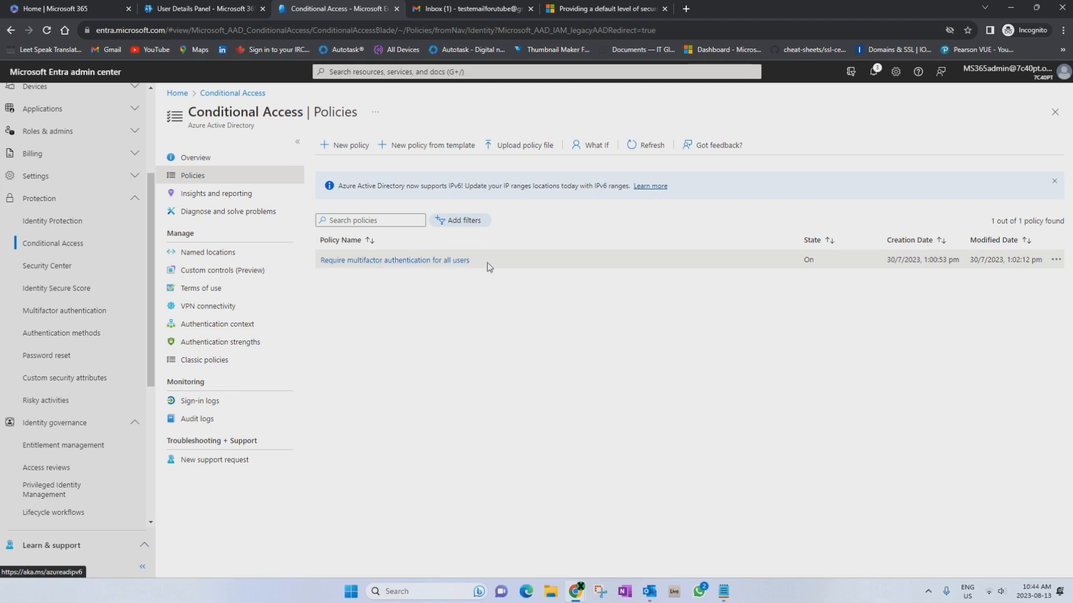
mouse_move(669, 475)
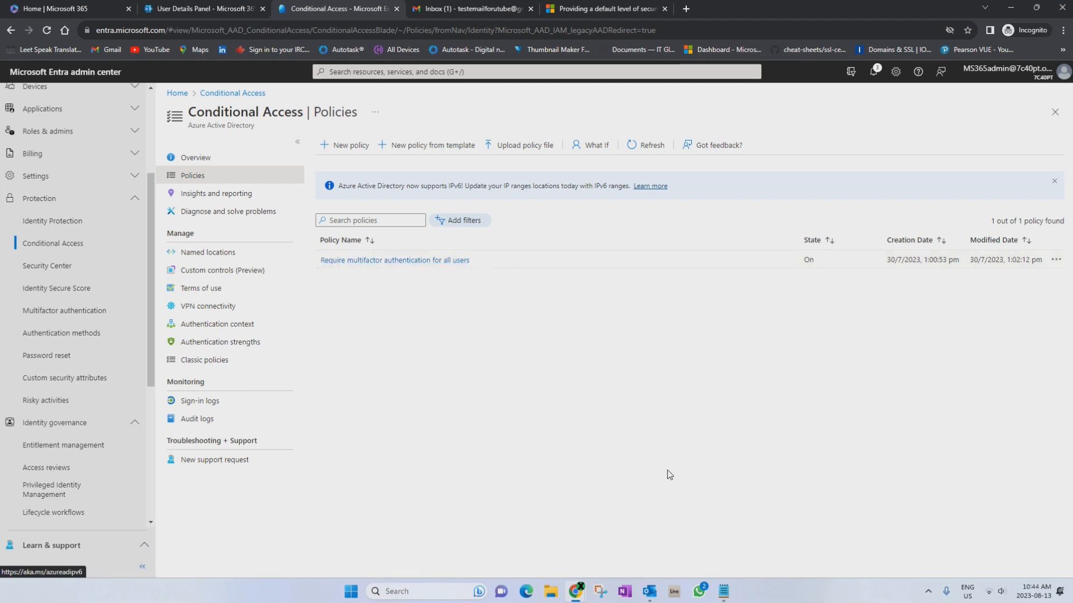
click(649, 591)
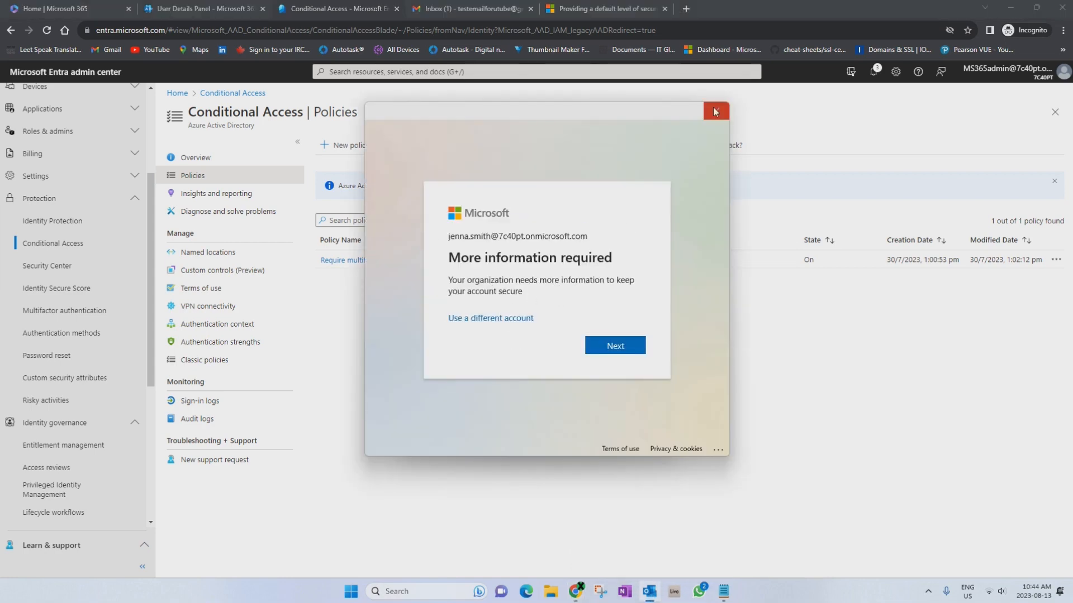
click(715, 111)
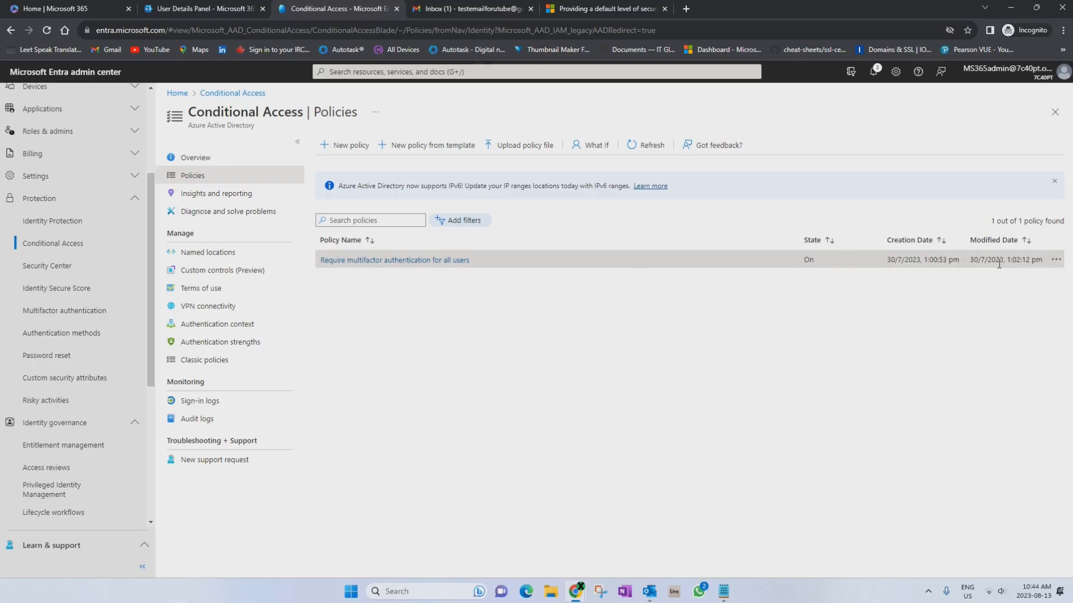
- Set the 'Require multifactor authentication for all users' policy to Off and save
click(1056, 260)
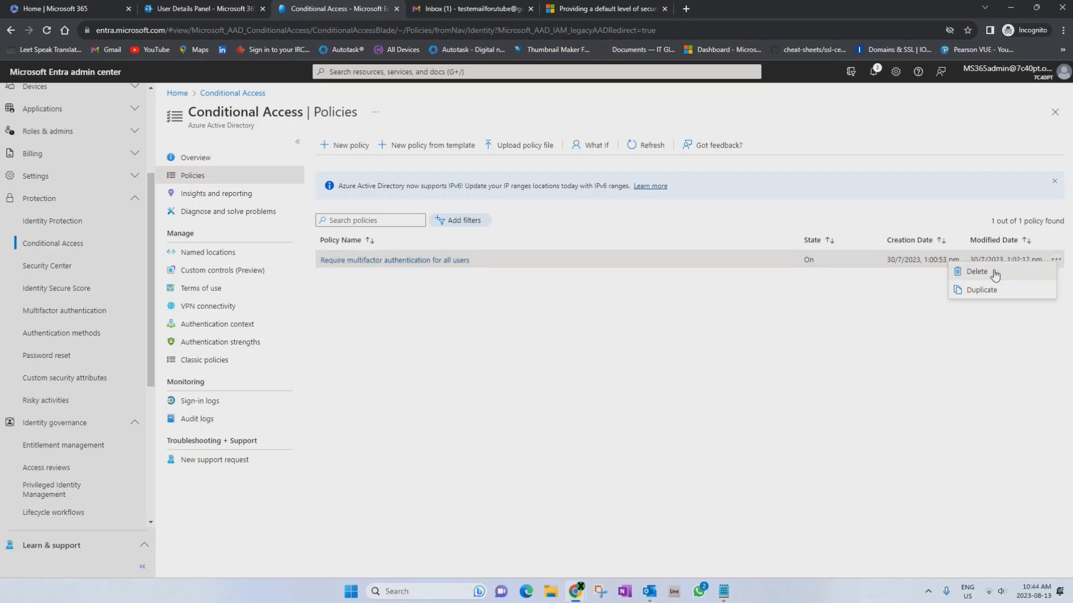
mouse_move(507, 330)
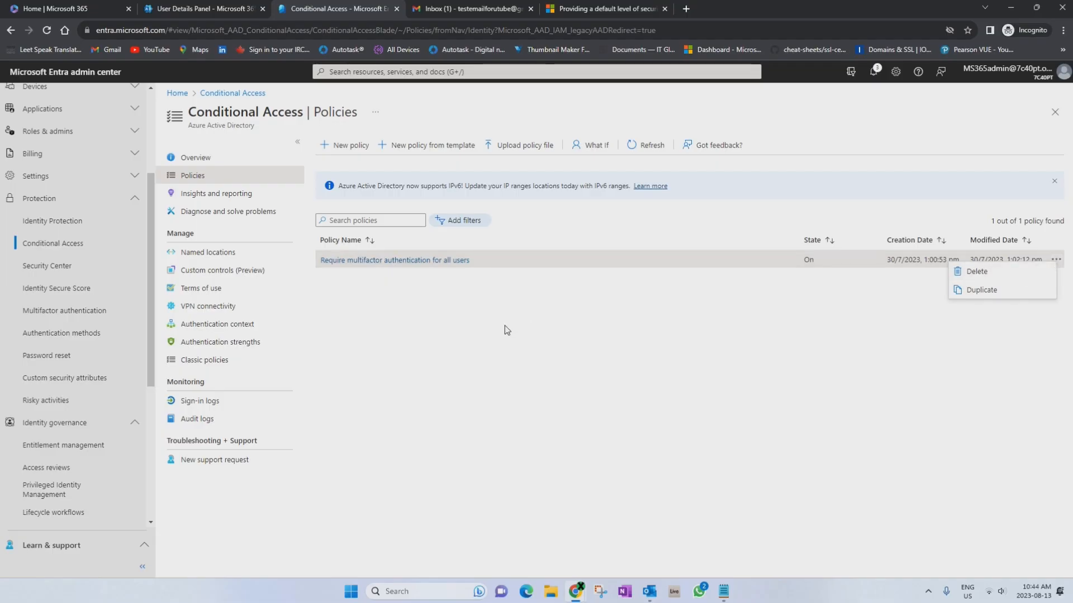
click(395, 260)
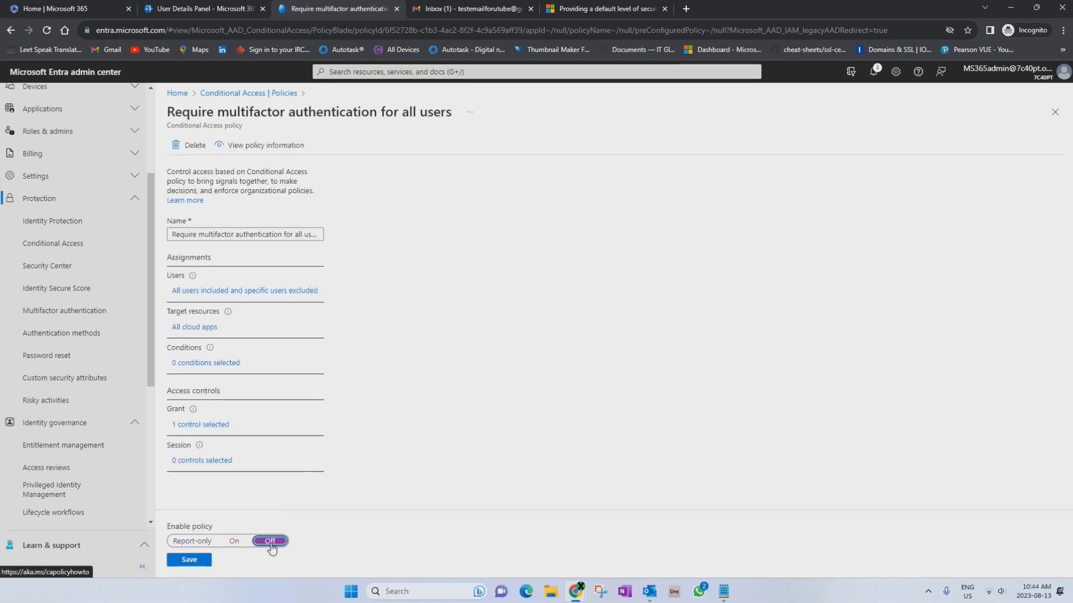
click(188, 559)
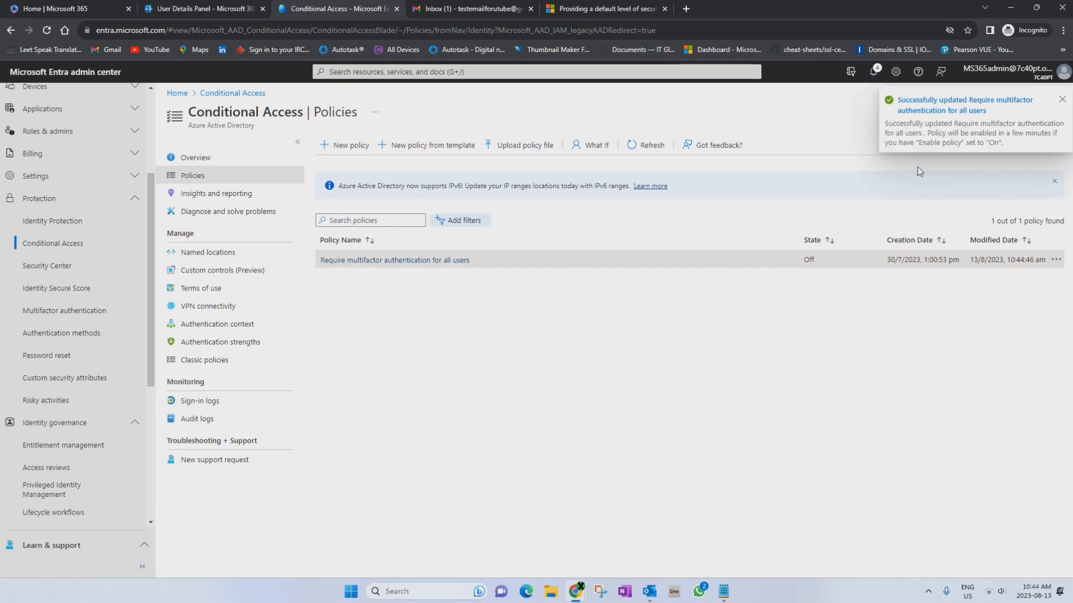
- Close the policy update notification, leaving the MFA policy shown as Off
click(1062, 99)
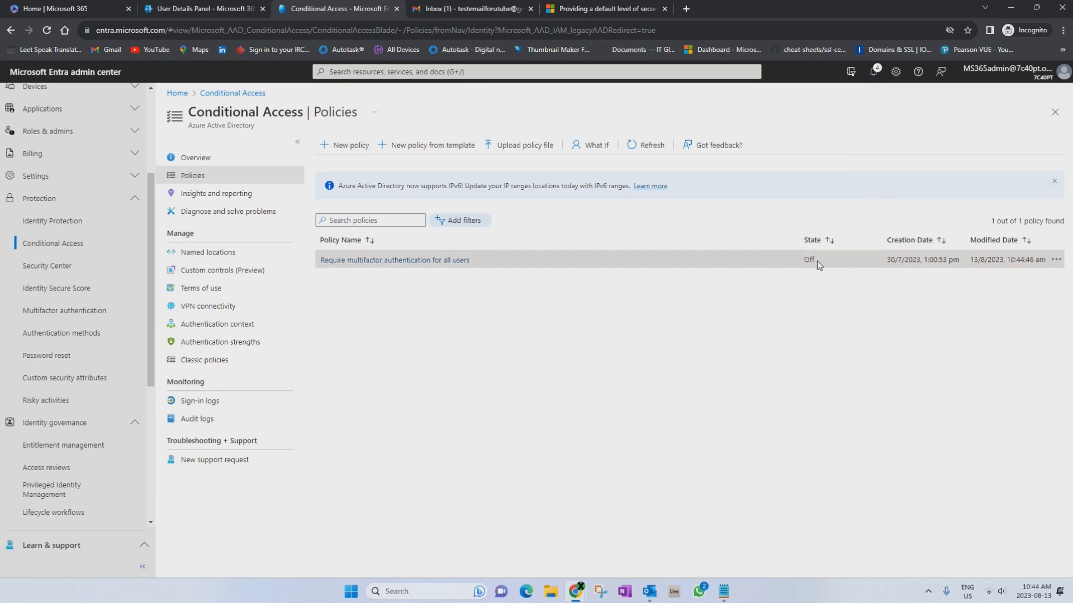
mouse_move(649, 586)
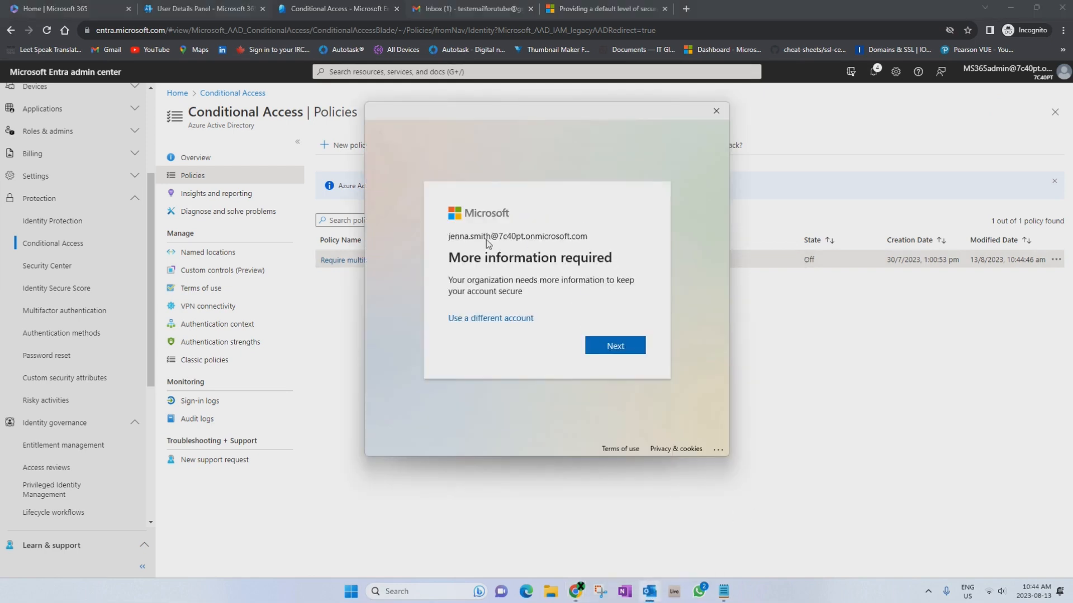
mouse_move(716, 111)
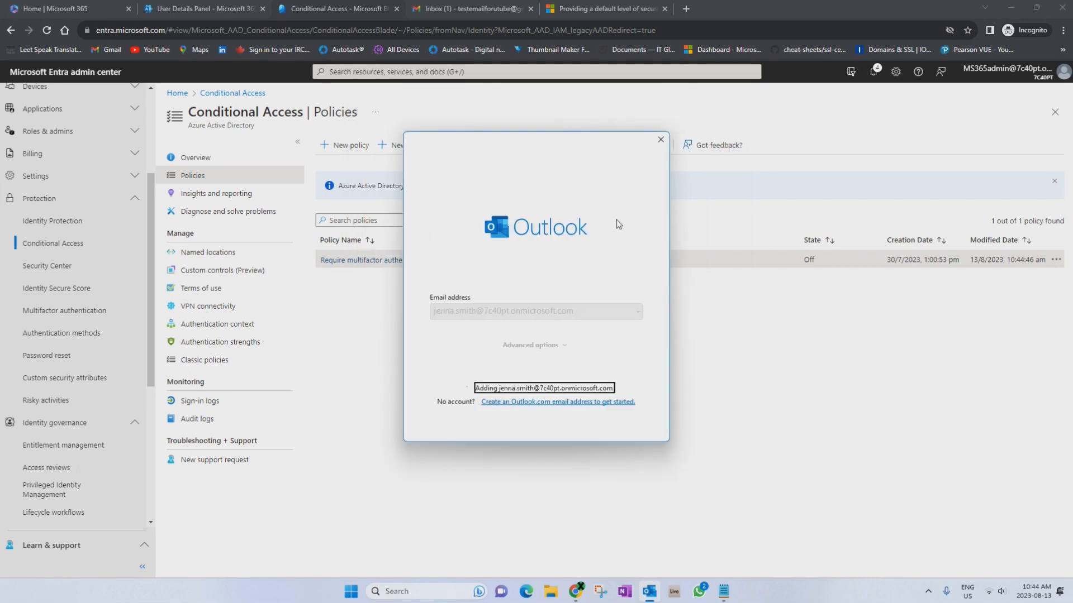
click(660, 139)
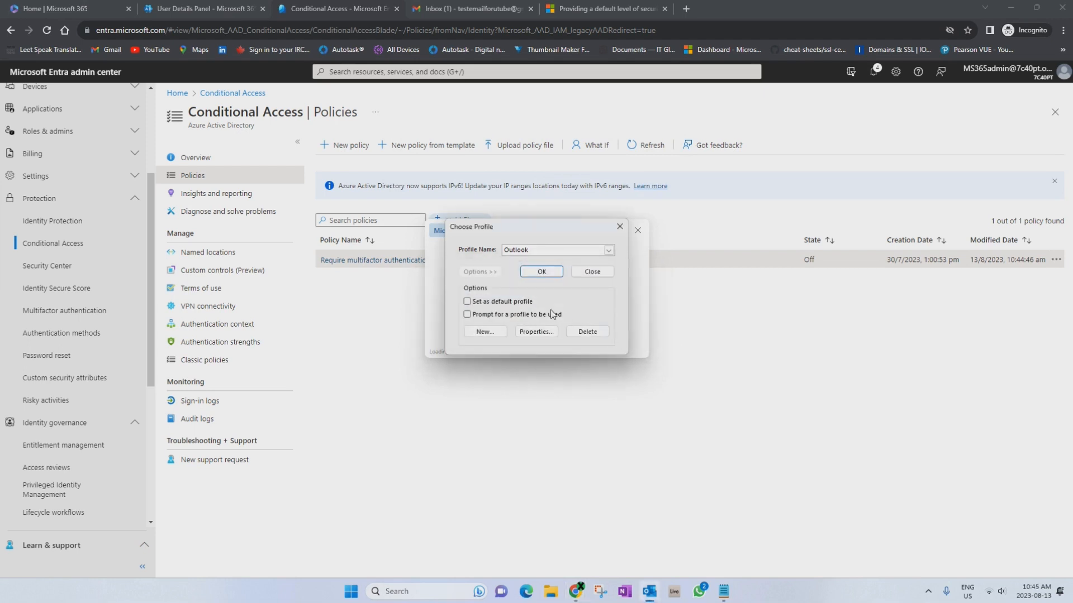
click(484, 331)
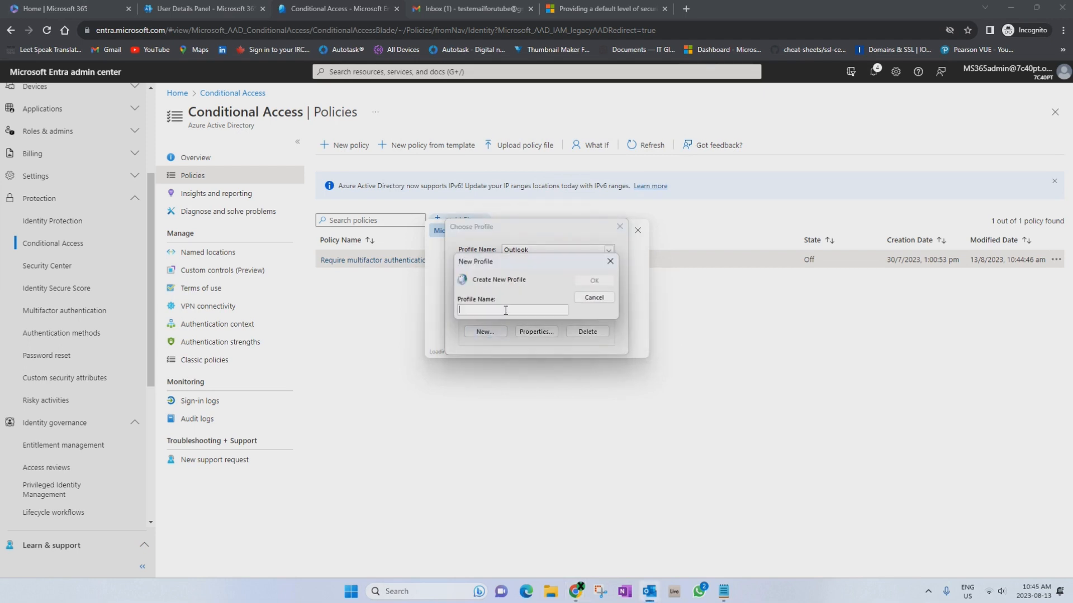
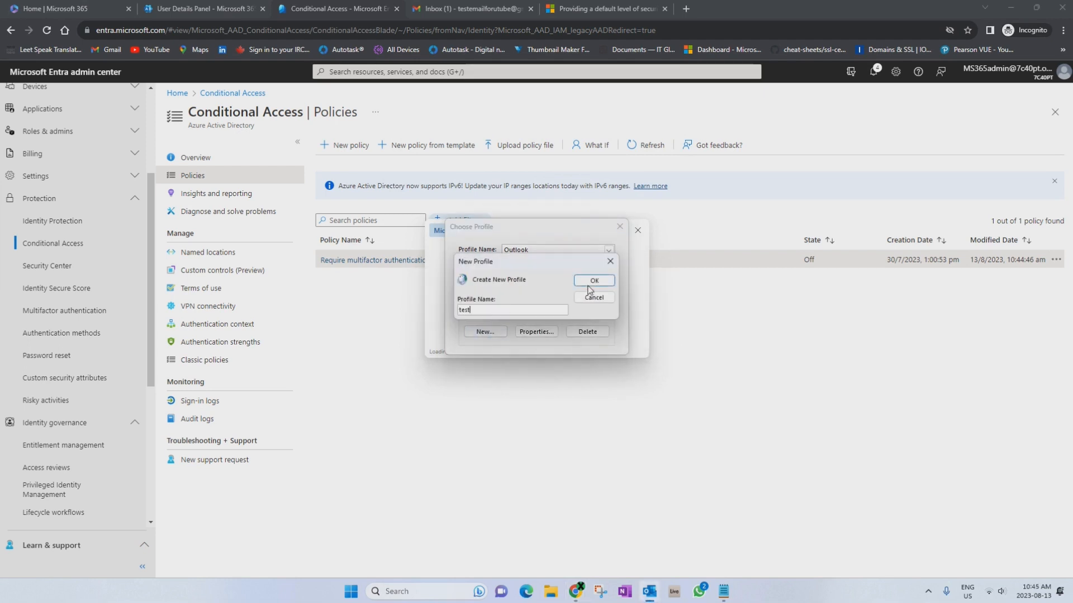
click(594, 281)
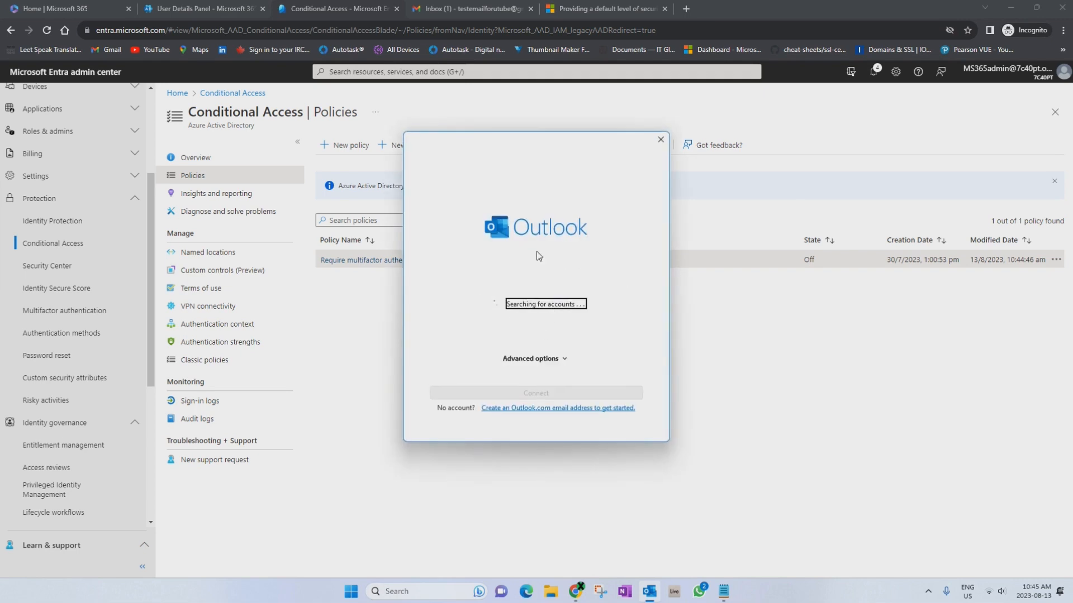
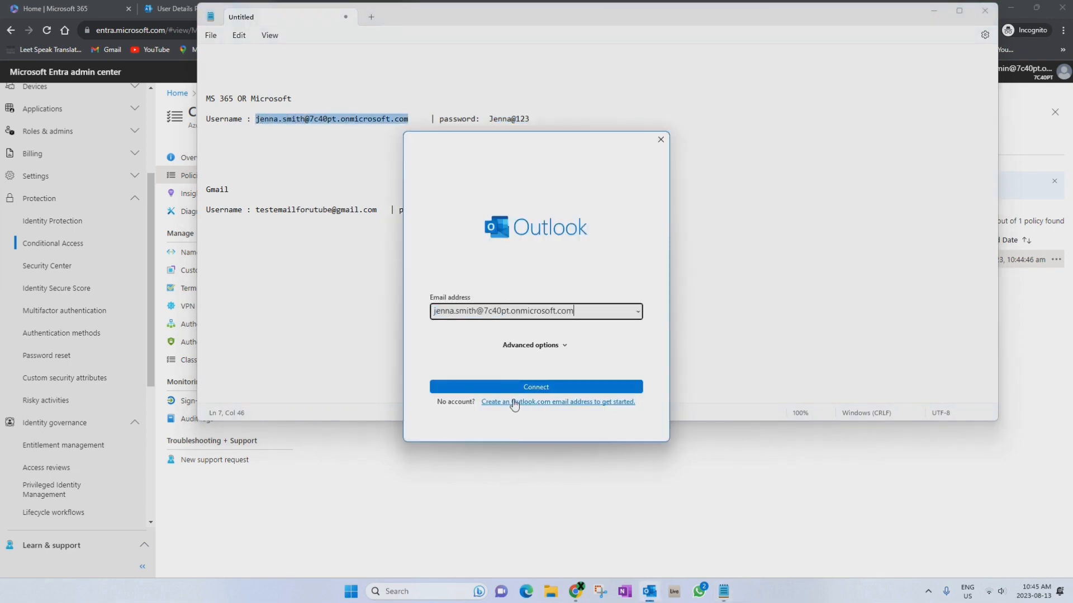
click(536, 386)
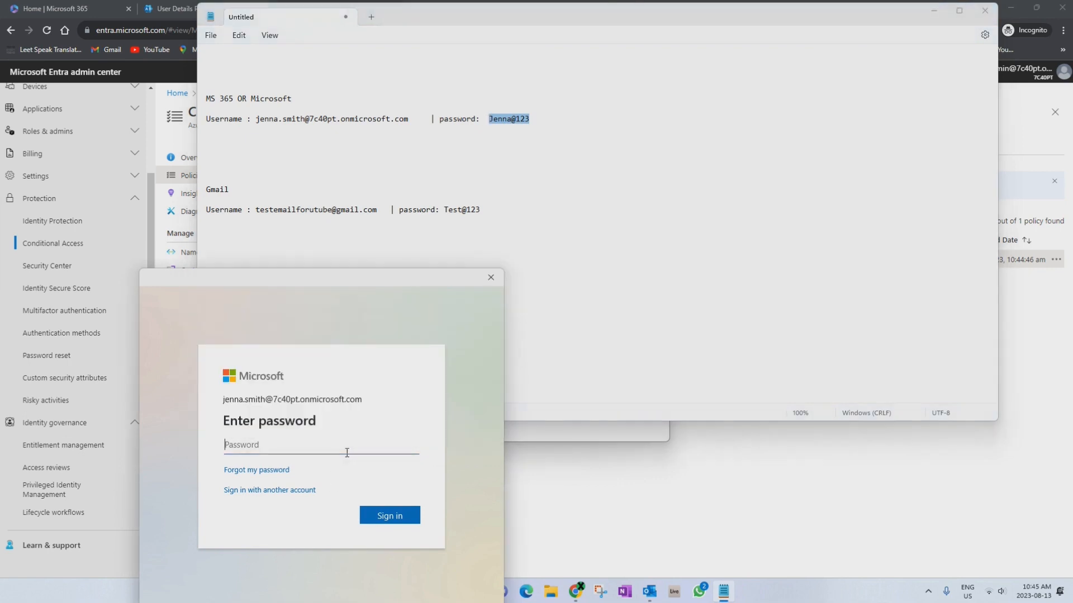
click(390, 515)
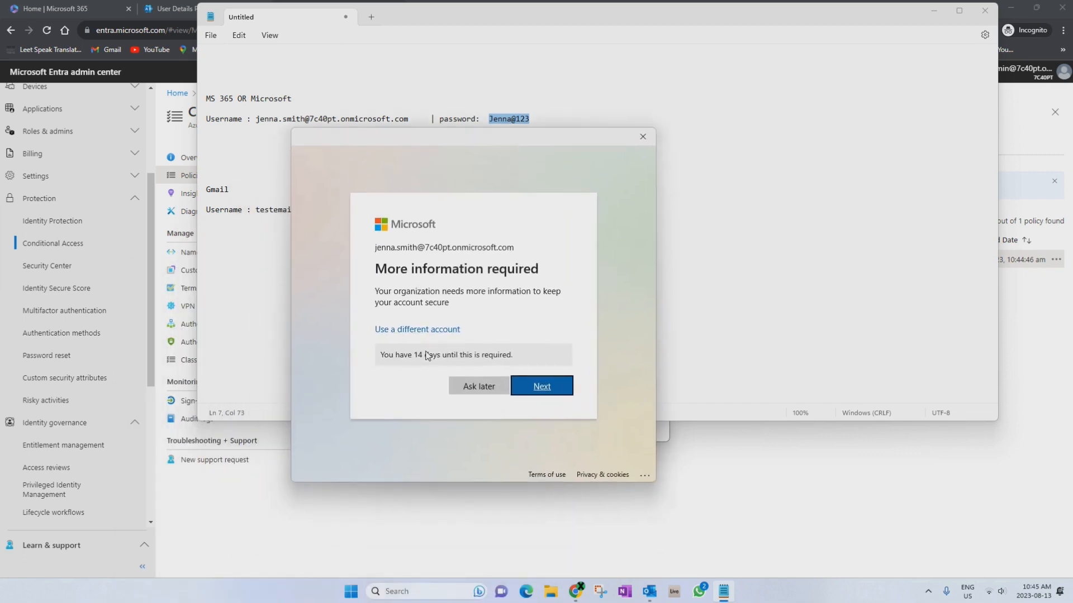
mouse_move(438, 298)
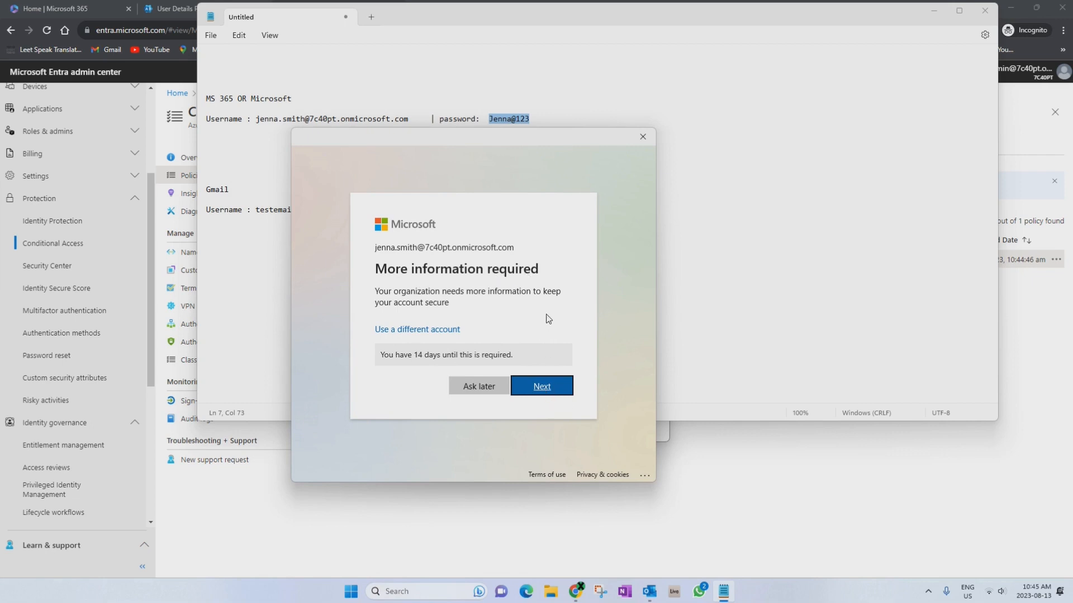
mouse_move(435, 382)
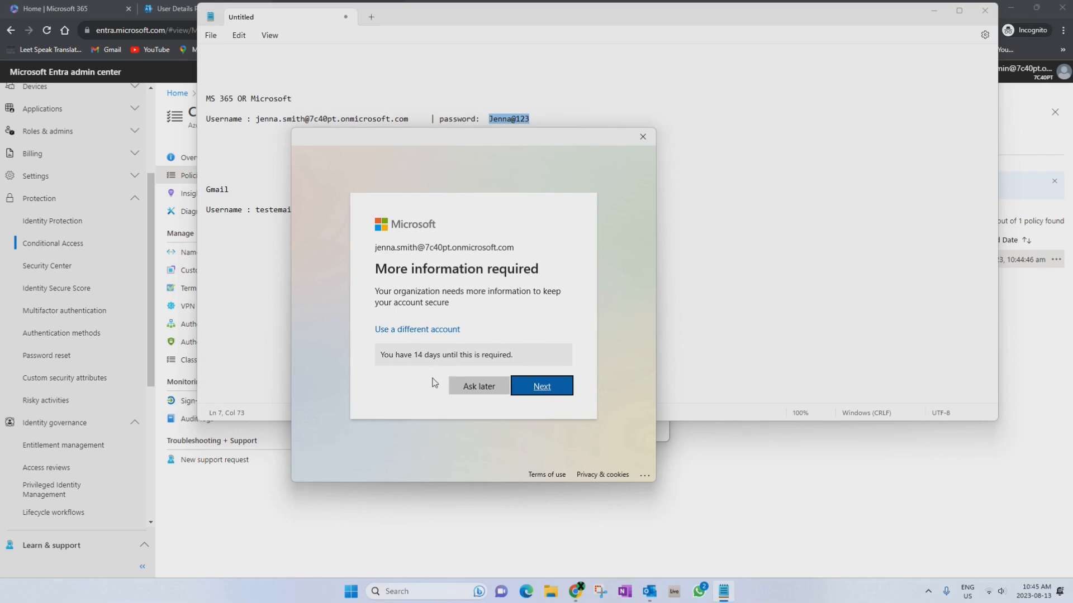
mouse_move(496, 411)
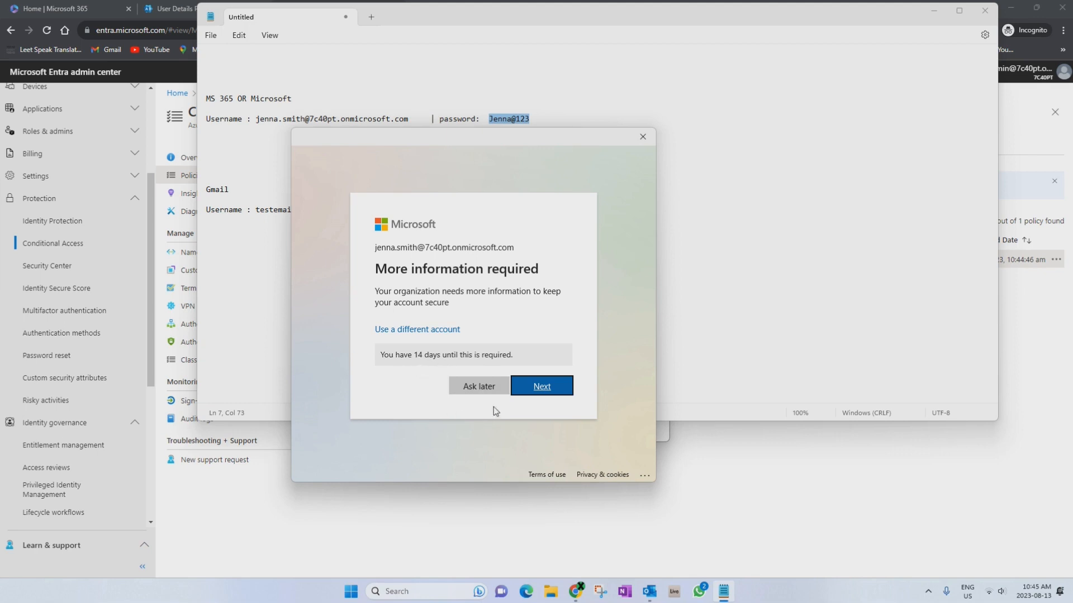
- Choose Ask later, sign in to Outlook only, and finish with Done
click(541, 386)
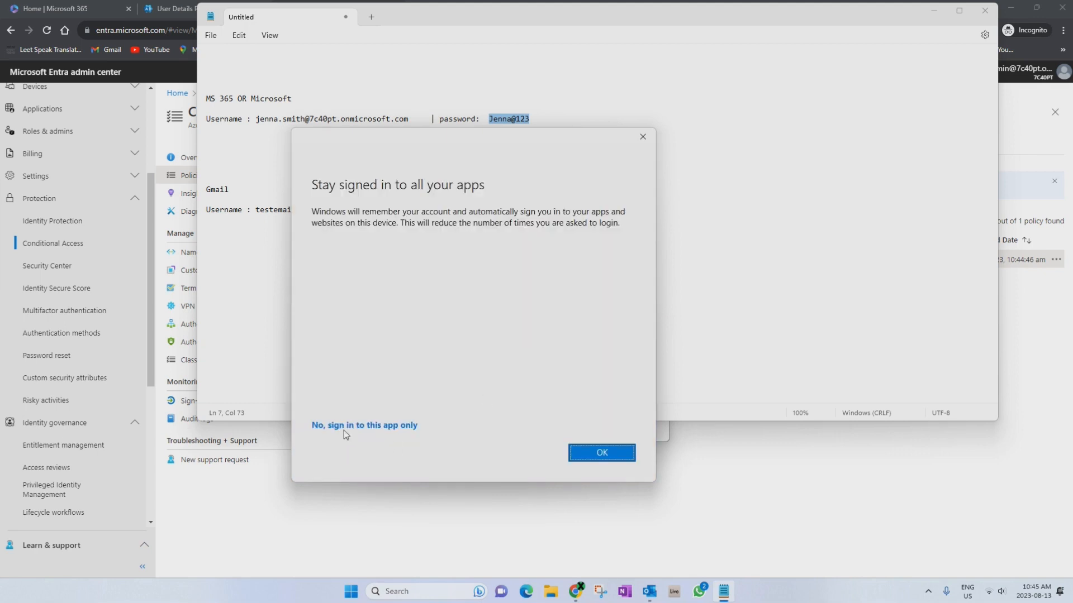
click(601, 452)
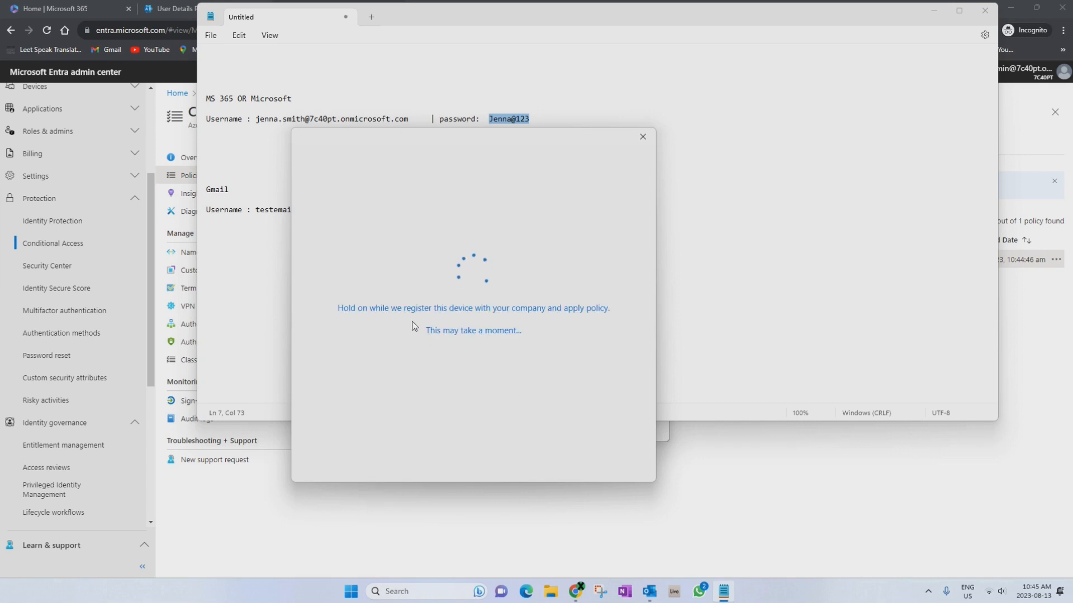
mouse_move(487, 344)
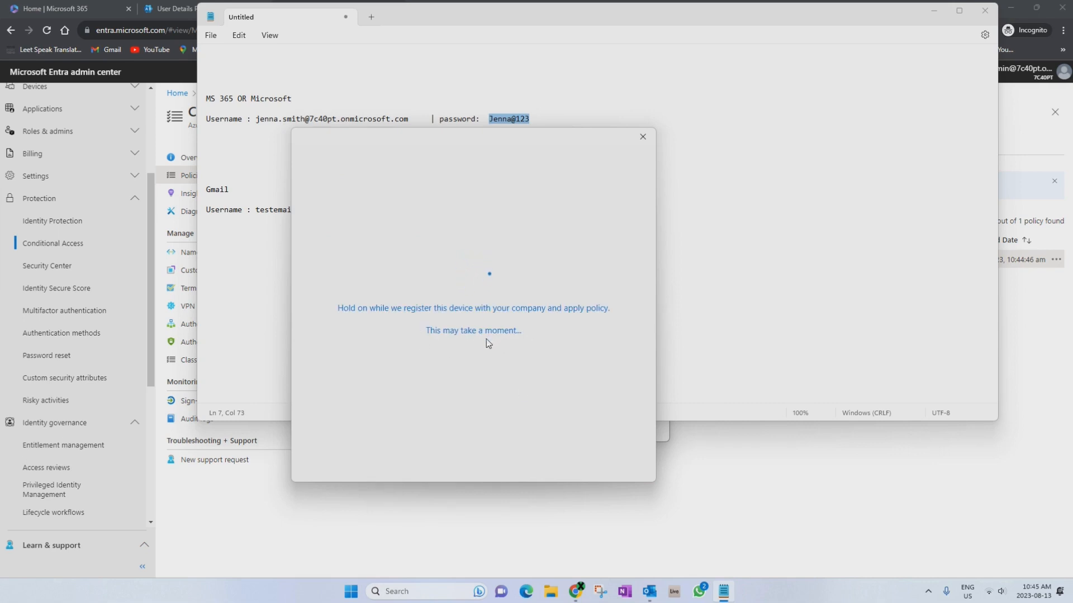
mouse_move(501, 368)
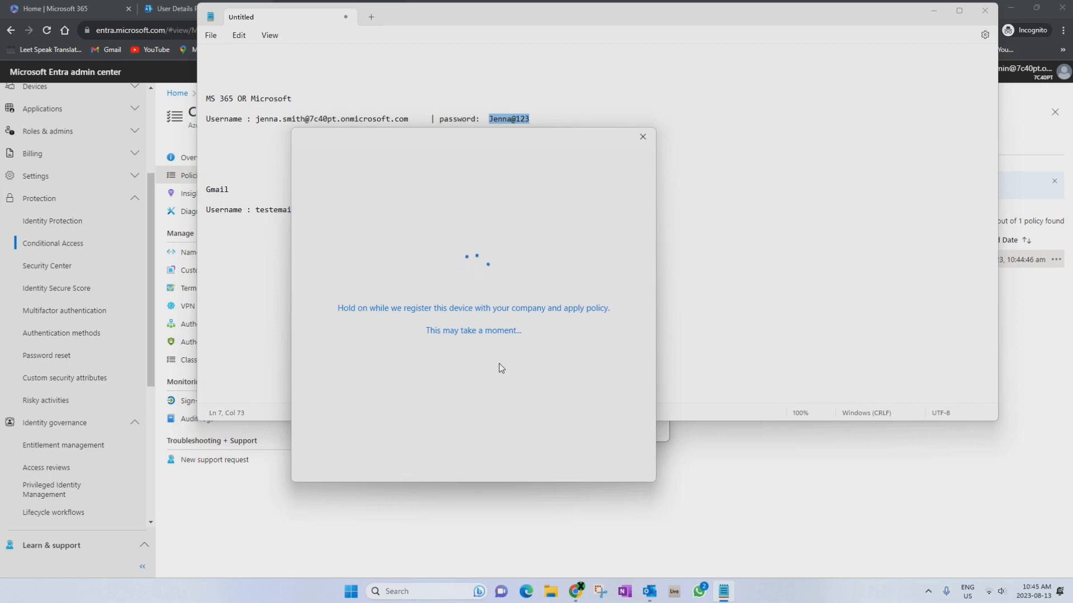
mouse_move(492, 335)
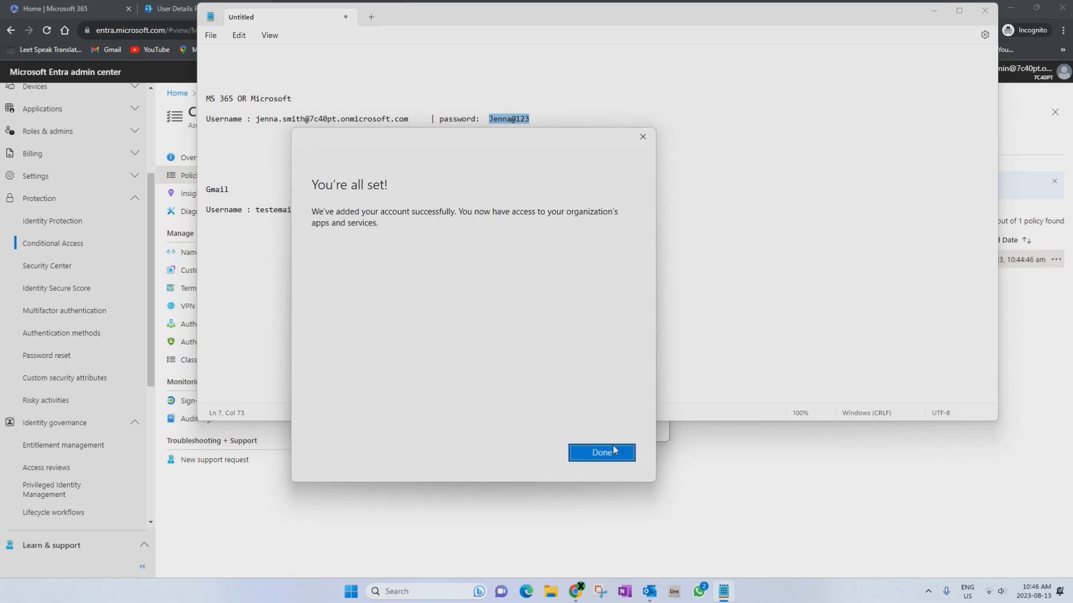
click(601, 453)
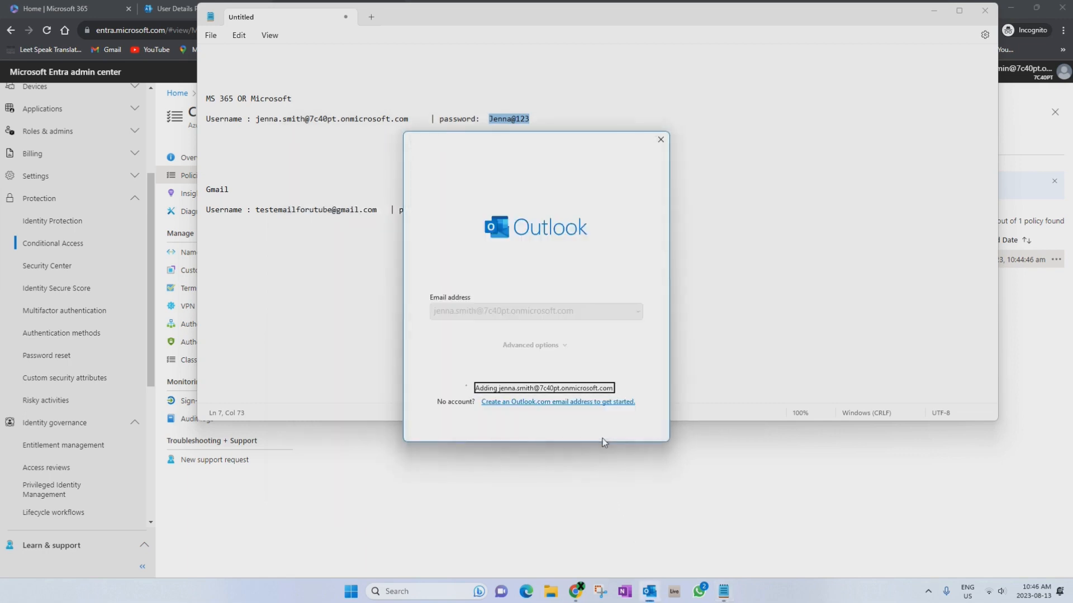